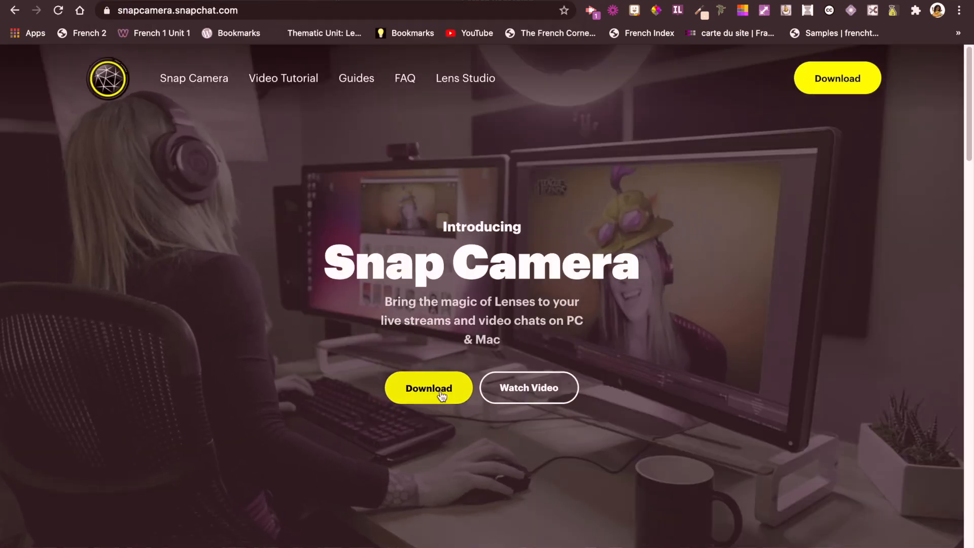
Step: Agree to the Privacy Policy and License Agreement and pass the 'I'm not a robot' check for the downloads
click(428, 388)
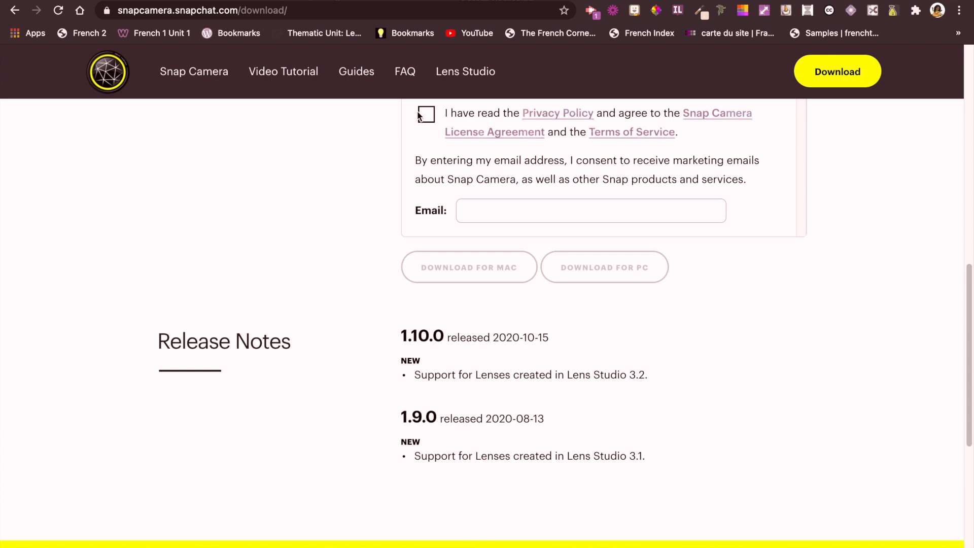
click(426, 113)
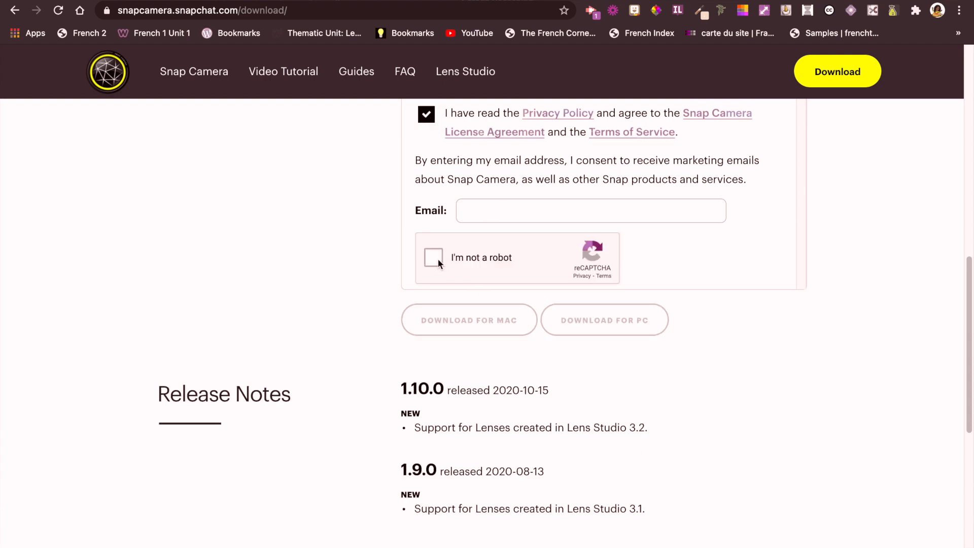
click(433, 258)
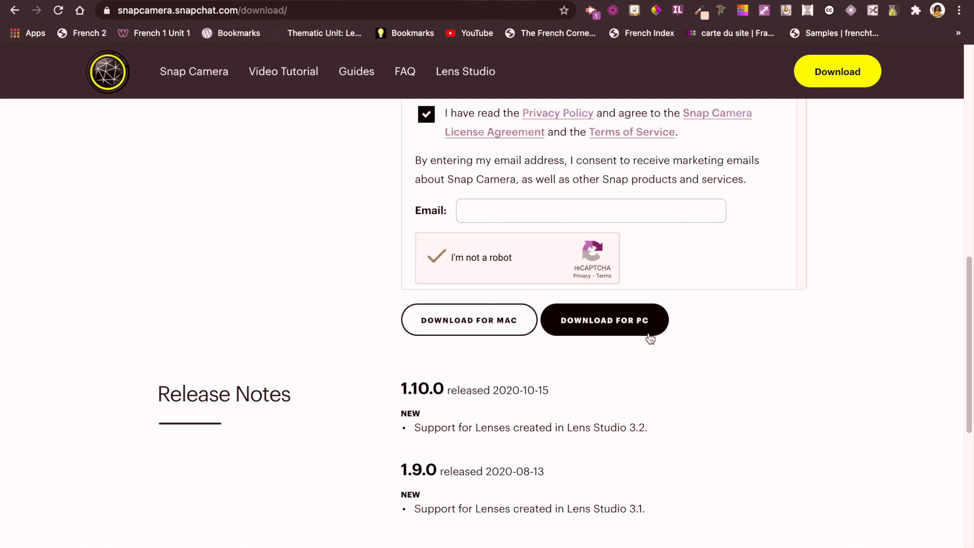
mouse_move(596, 338)
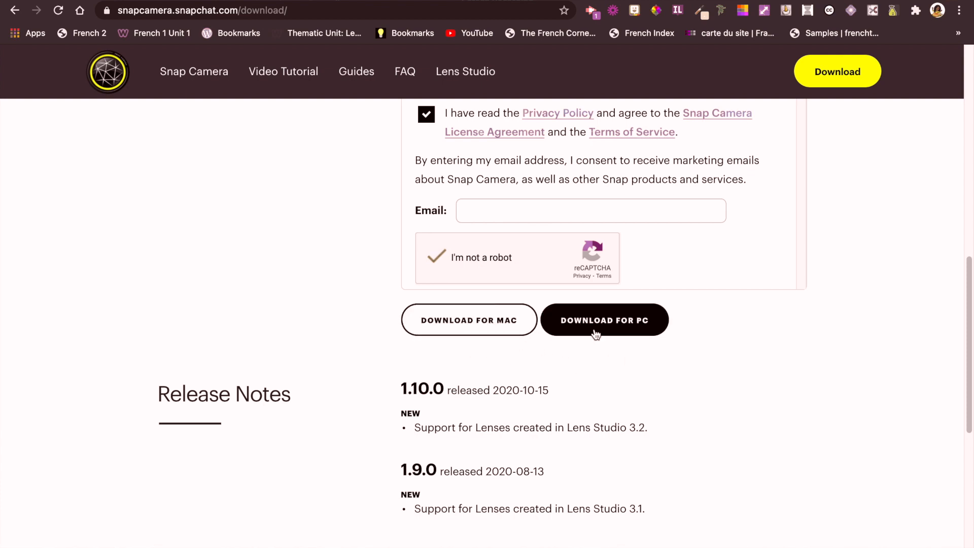
scroll(down, 3)
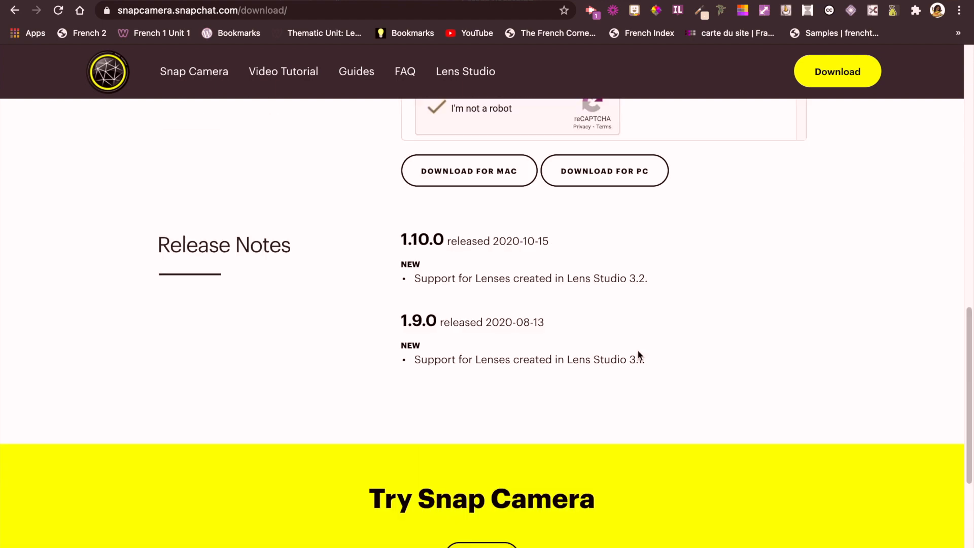
scroll(up, 3)
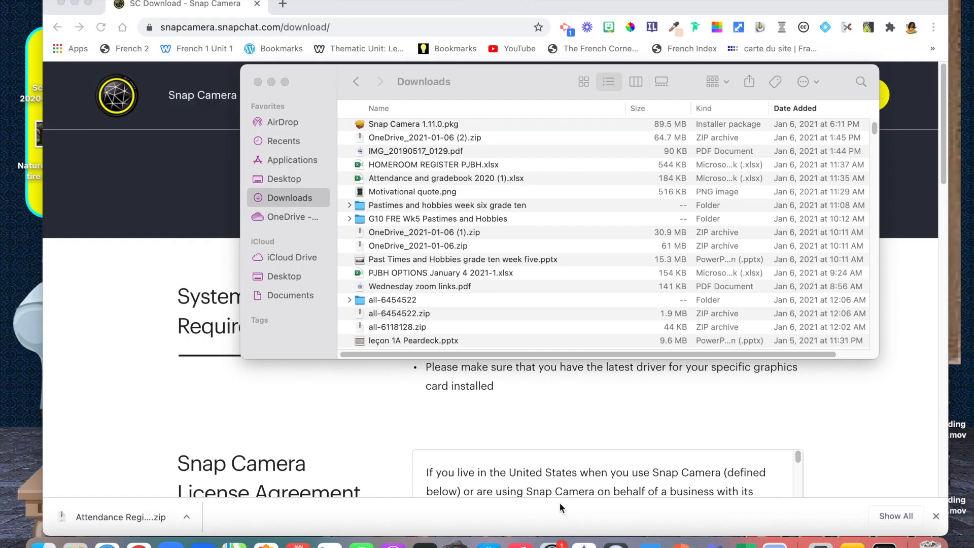
mouse_move(446, 131)
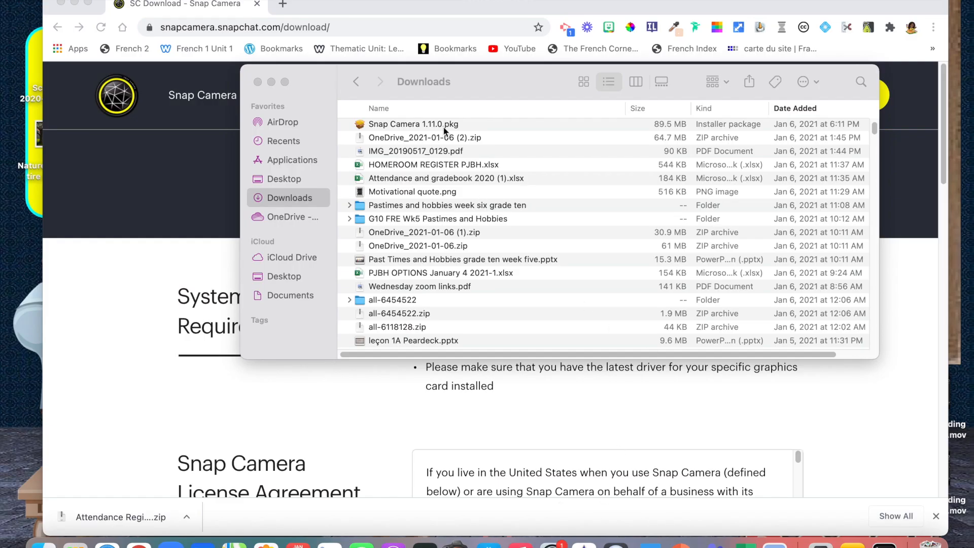
Step: Run the Snap Camera 1.11.0 package through a standard install on Macintosh HD, authorized with the password
double_click(412, 124)
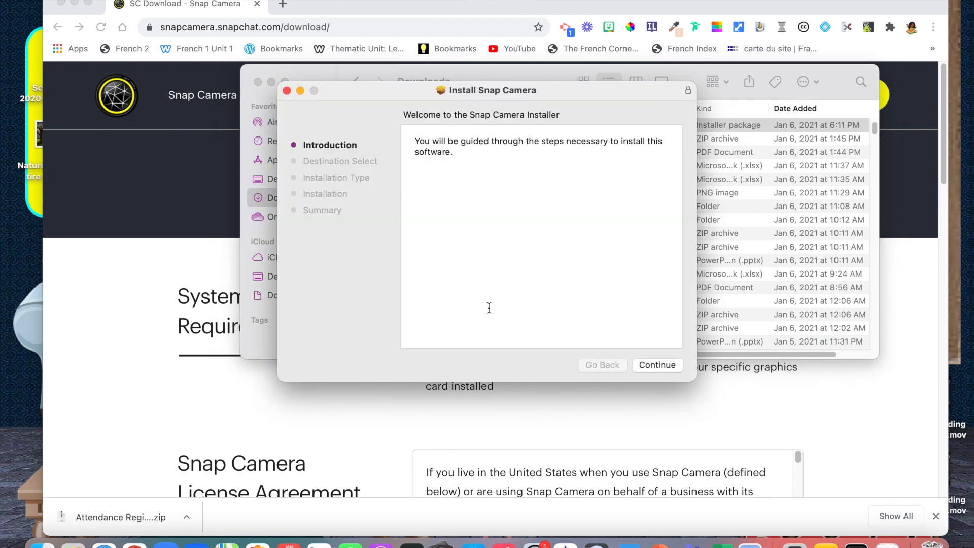
click(658, 364)
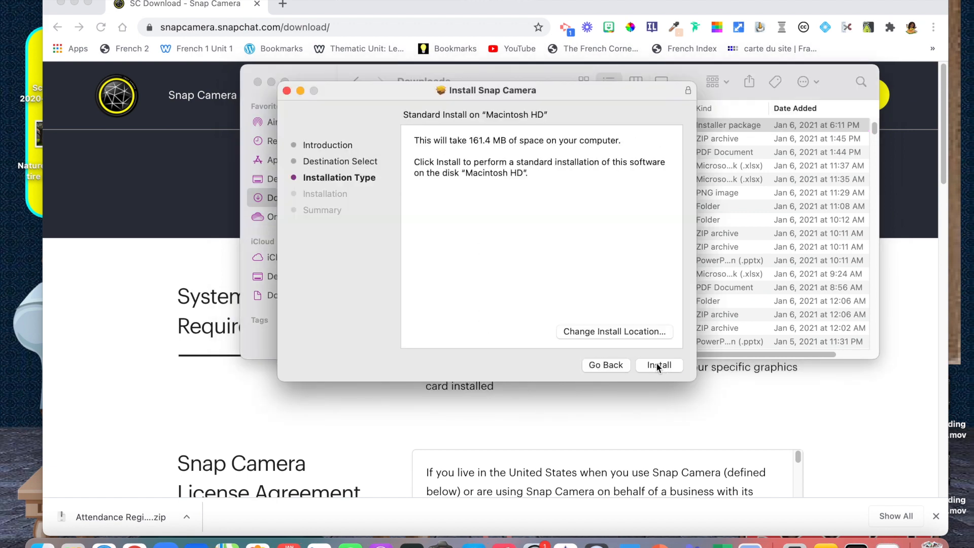
click(660, 364)
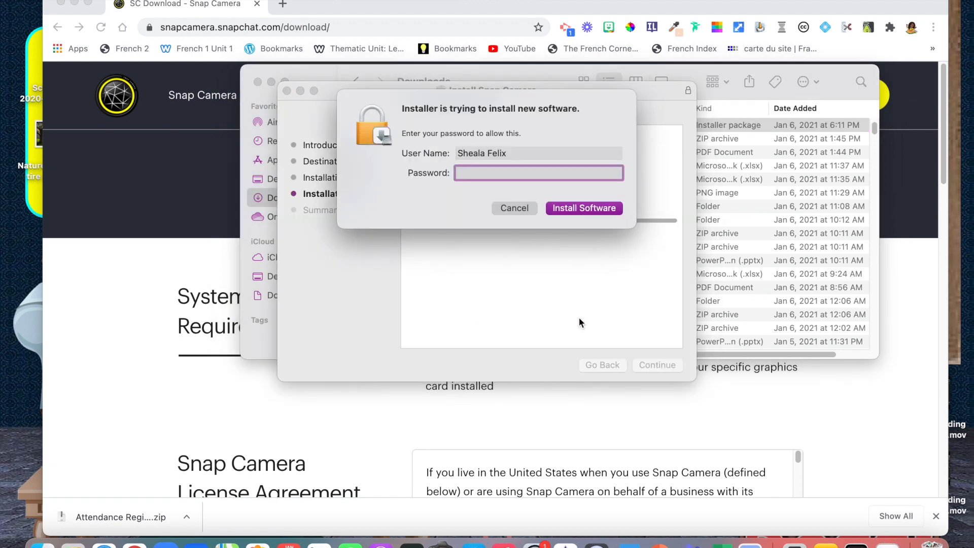
text(••••••)
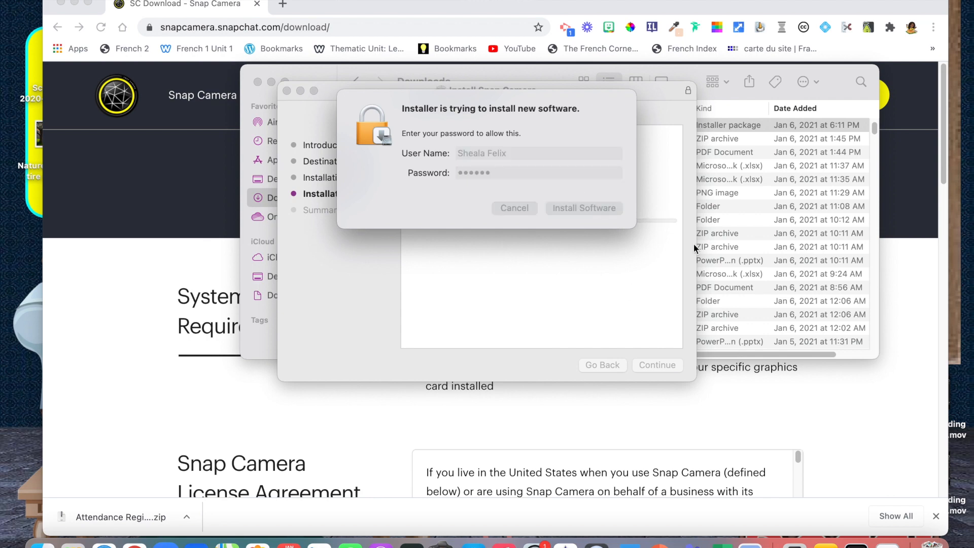
click(583, 208)
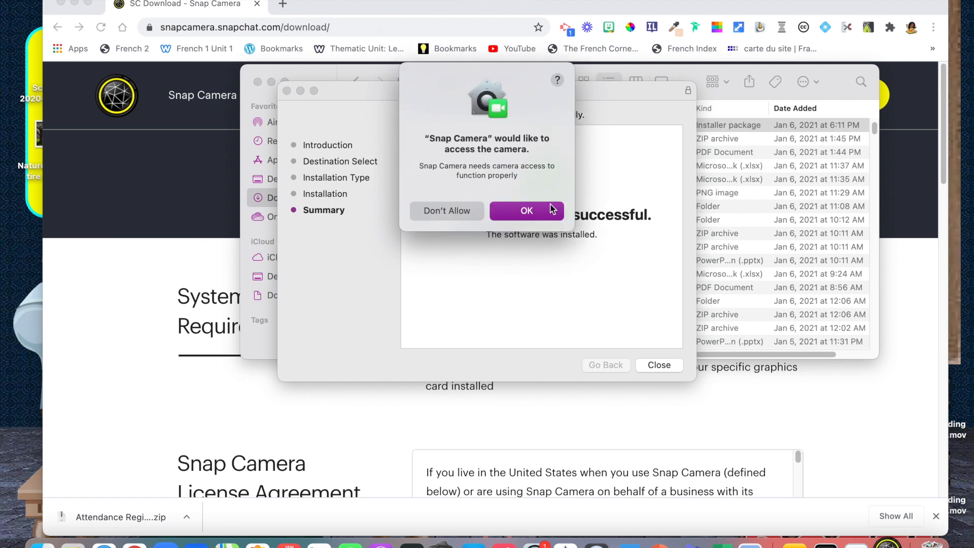
Step: Allow Snap Camera access to the camera and the microphone
click(527, 211)
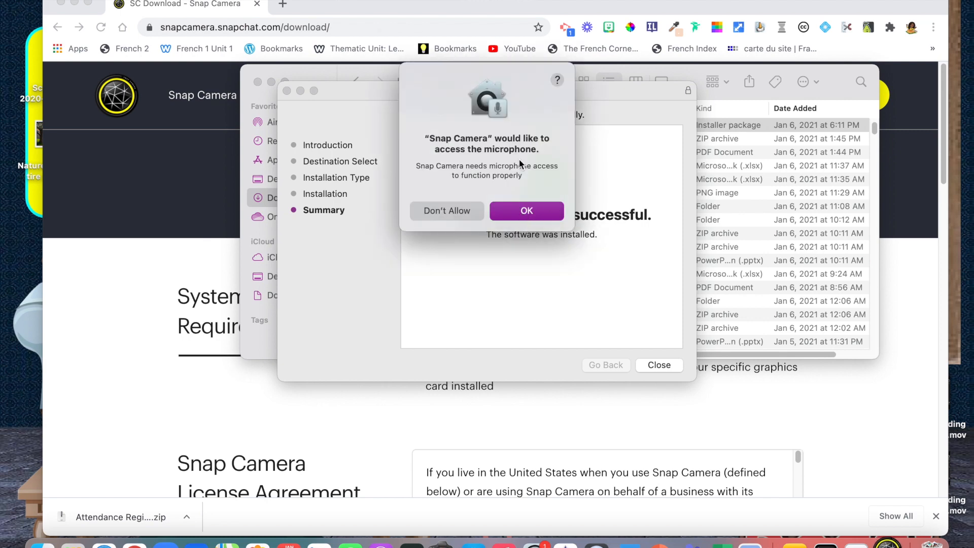
click(527, 211)
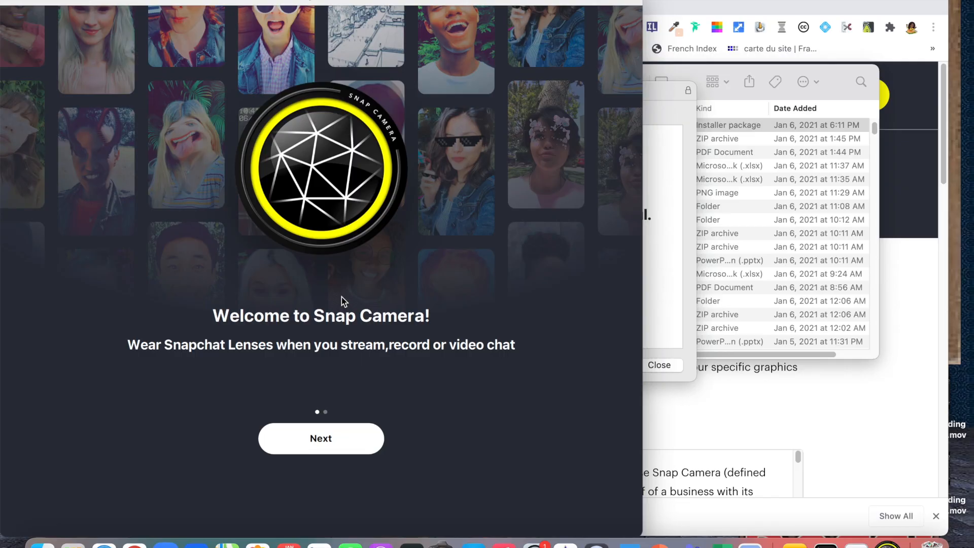
Step: Continue past the Welcome to Snap Camera screen to the lens browser
click(320, 439)
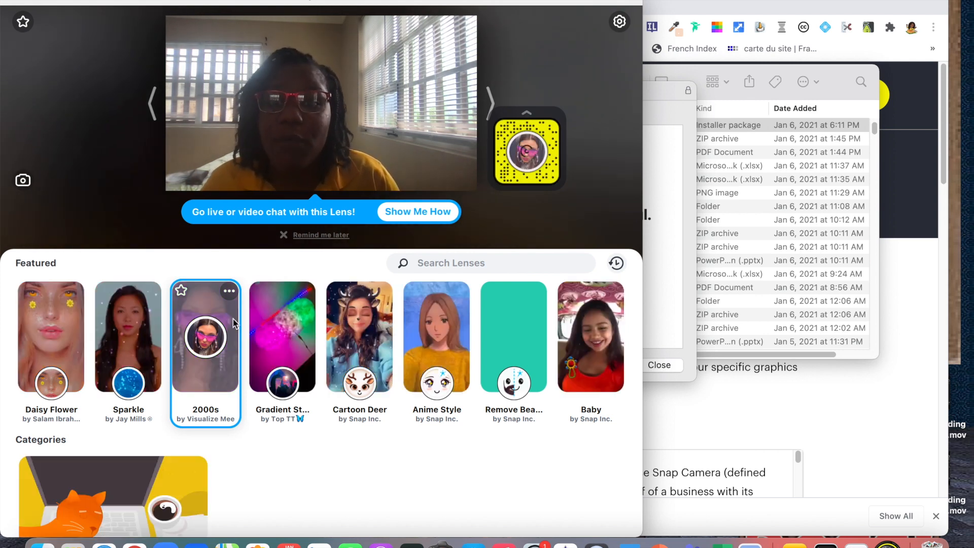
Step: Try the Anime Style and Baby lenses, then apply the Cartoon Deer lens to the webcam
click(436, 335)
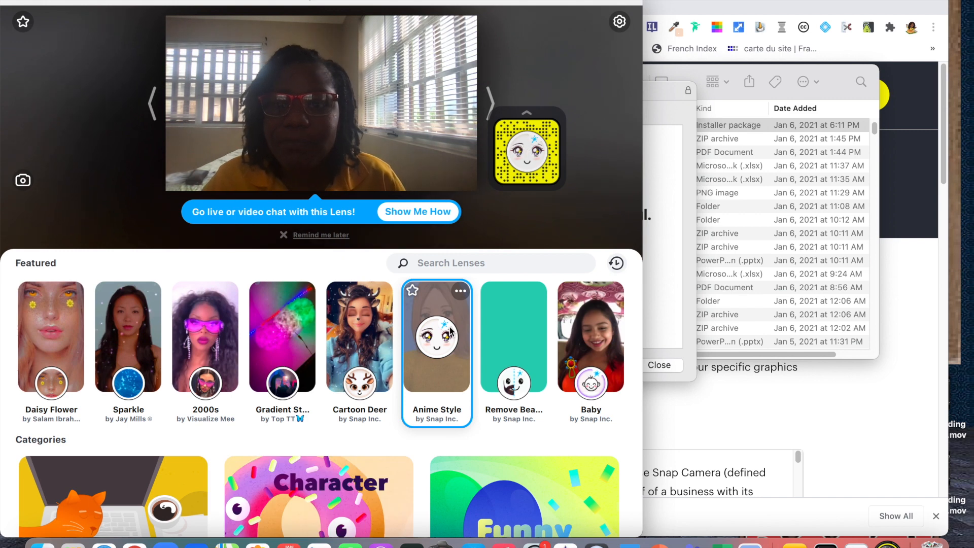
mouse_move(432, 388)
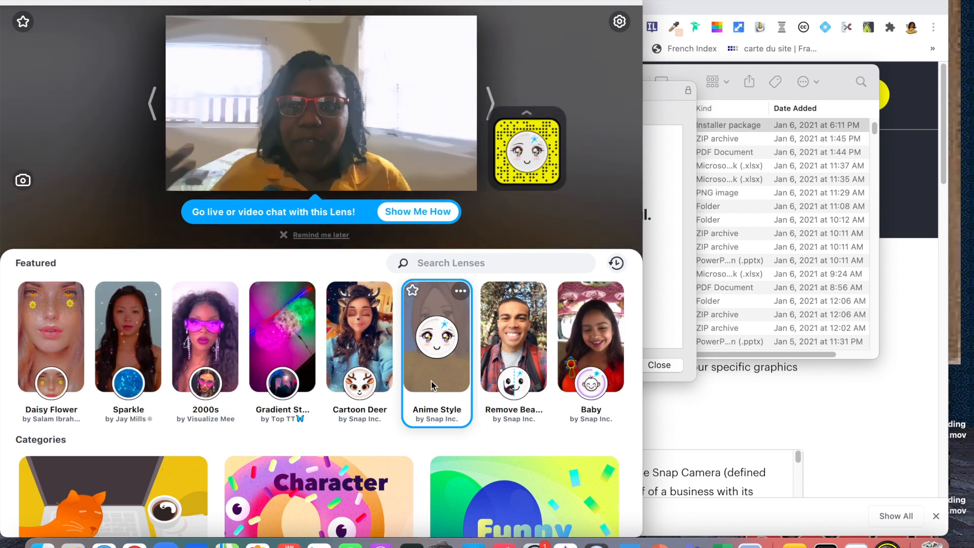
click(591, 337)
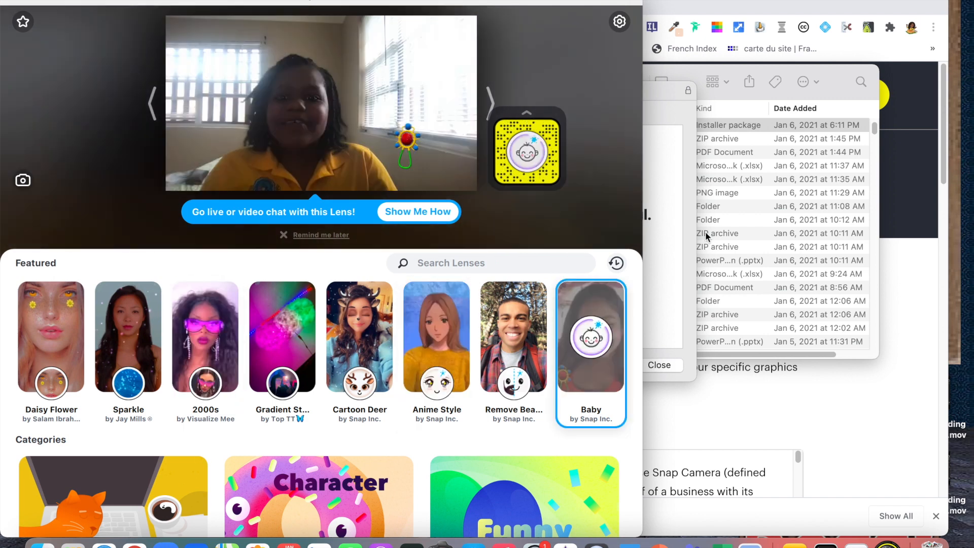
mouse_move(722, 230)
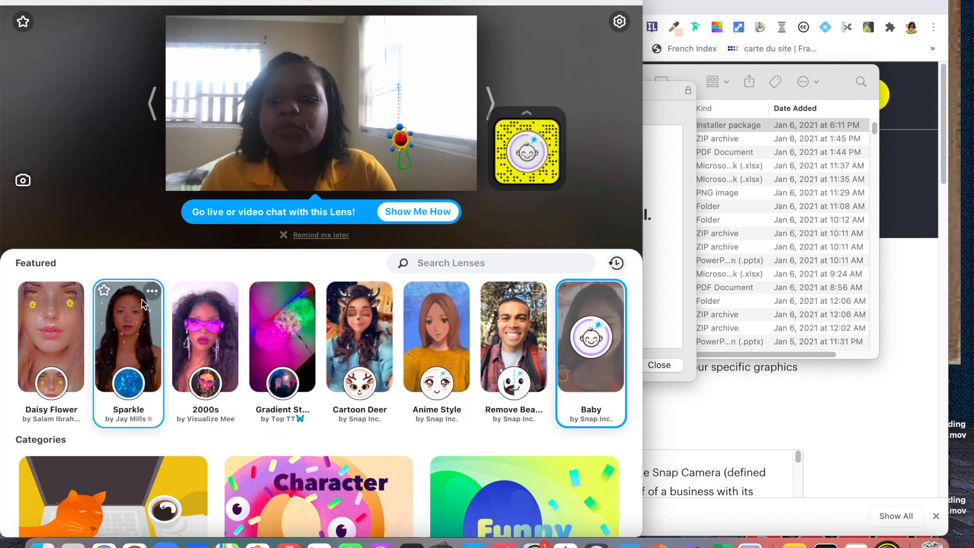
mouse_move(280, 317)
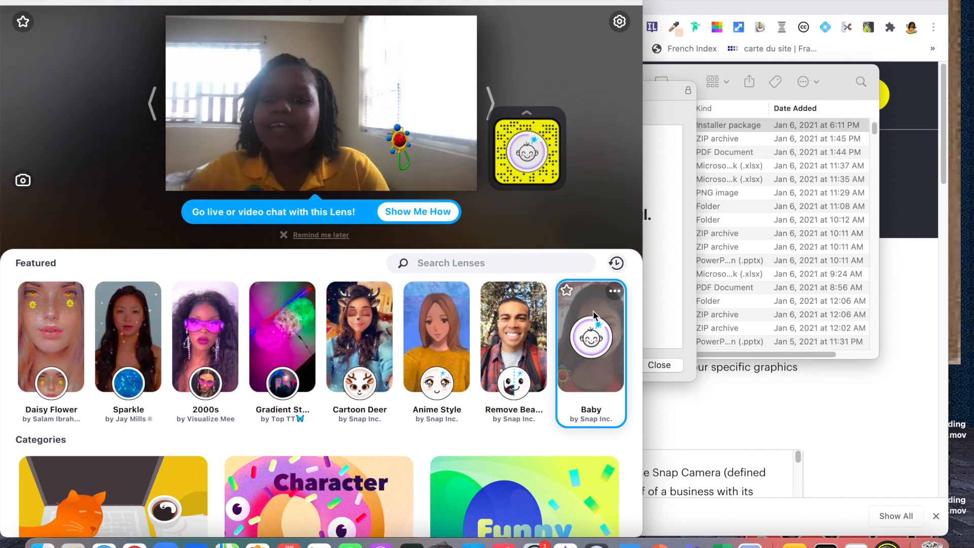
click(359, 351)
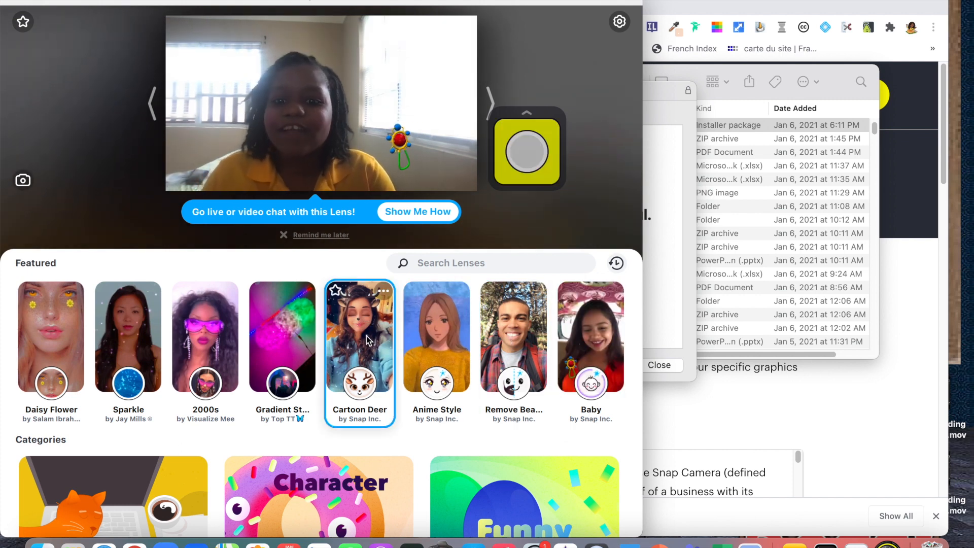
click(360, 351)
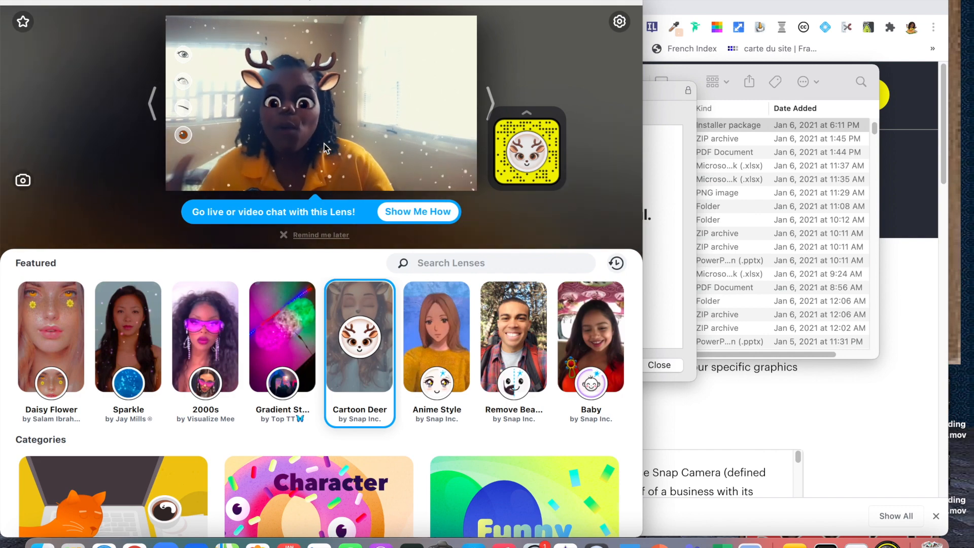
scroll(down, 3)
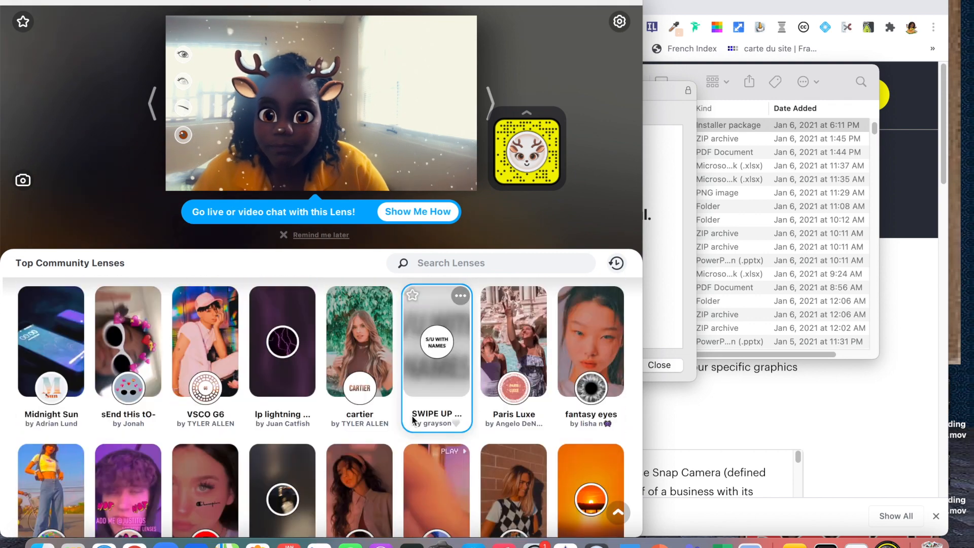
scroll(down, 3)
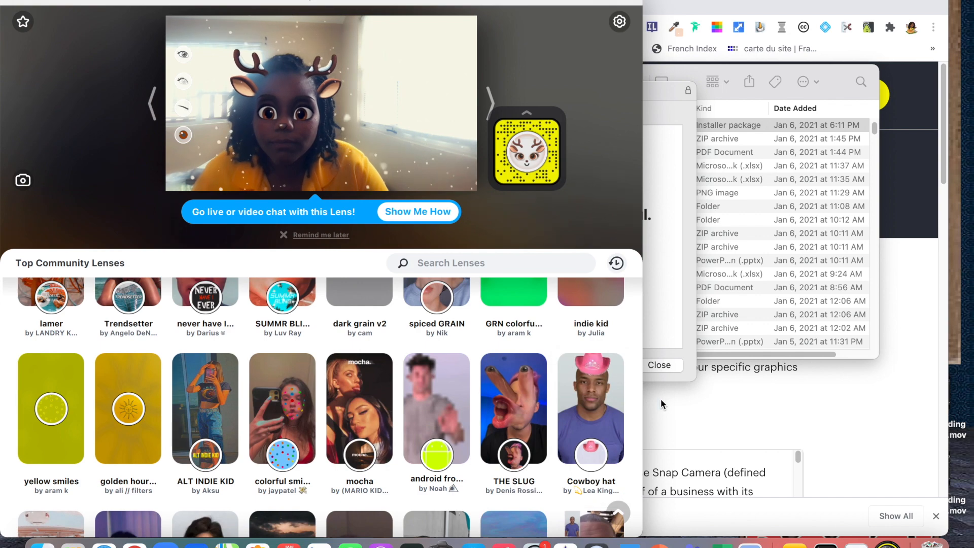
scroll(down, 3)
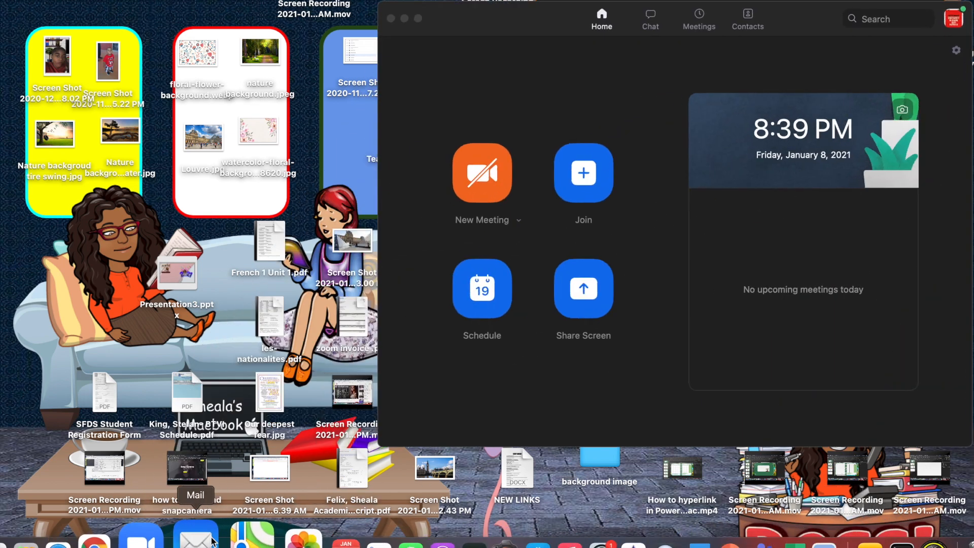
Step: Start a new Zoom meeting and turn its video on
click(482, 173)
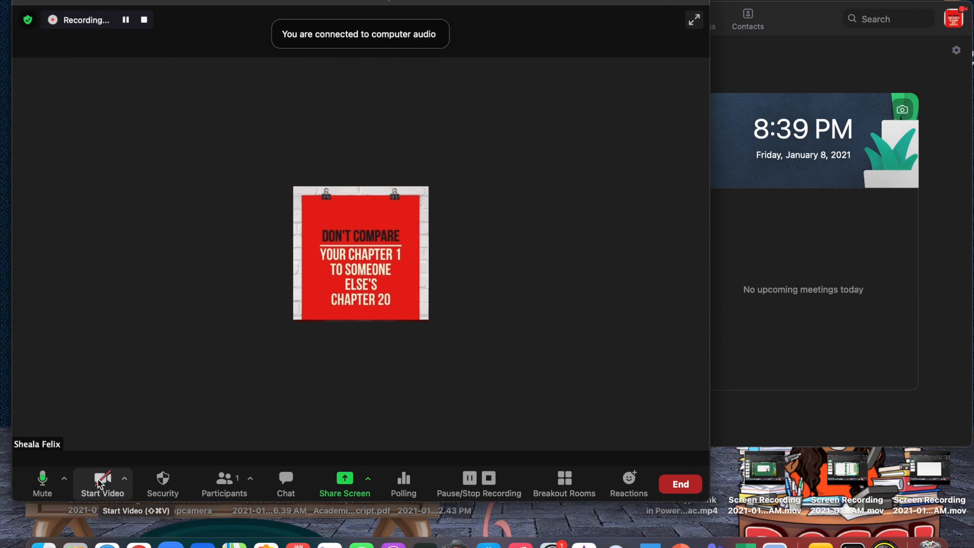
click(101, 479)
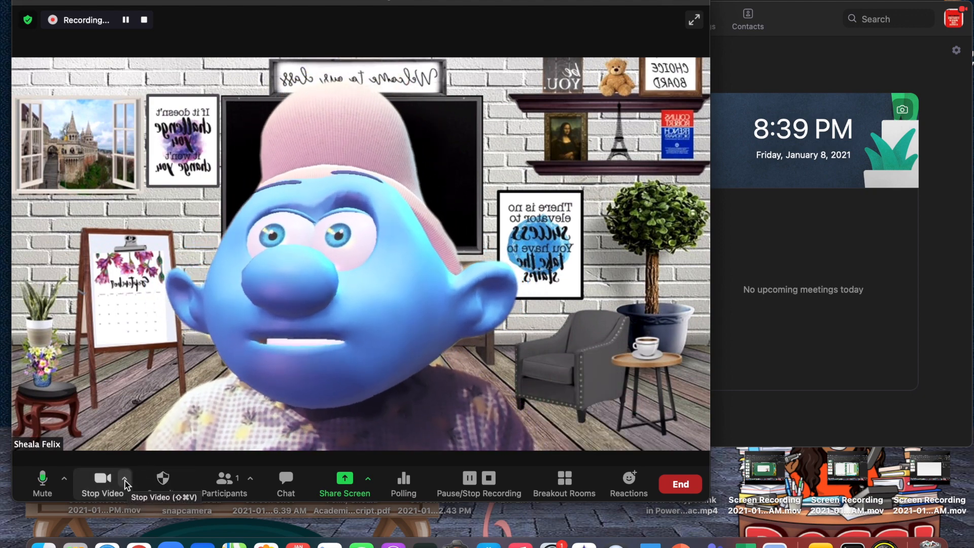
Step: Show the Select a Camera menu with Snap Camera ticked as the video source
click(124, 478)
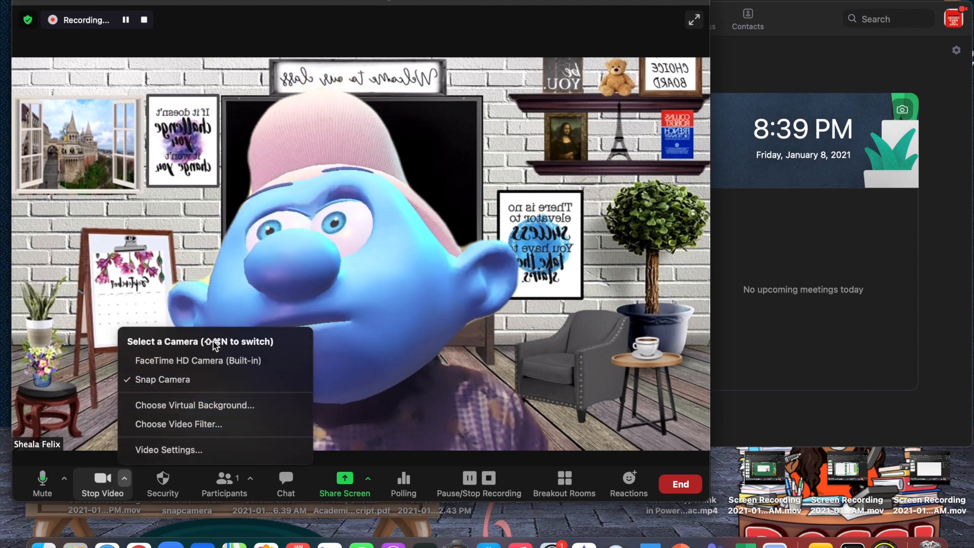
mouse_move(174, 370)
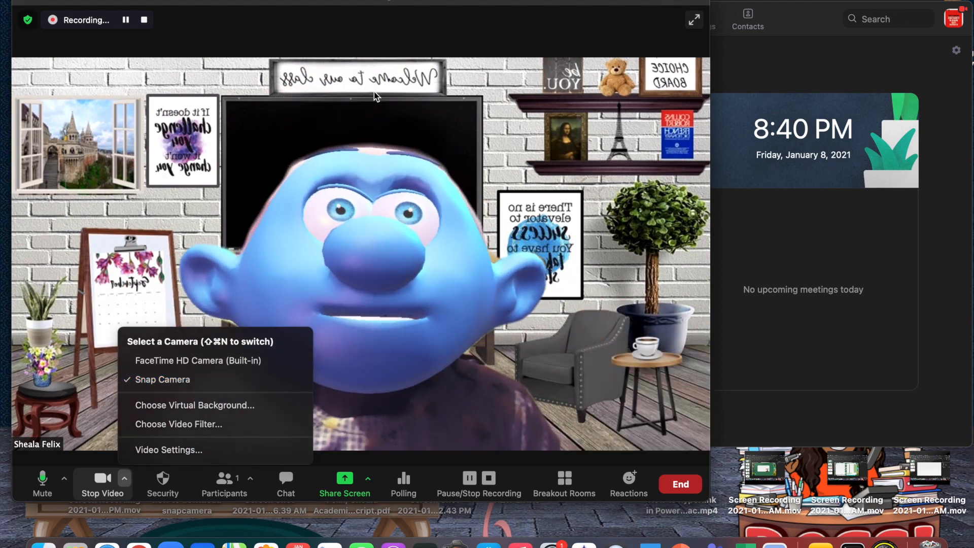
mouse_move(198, 362)
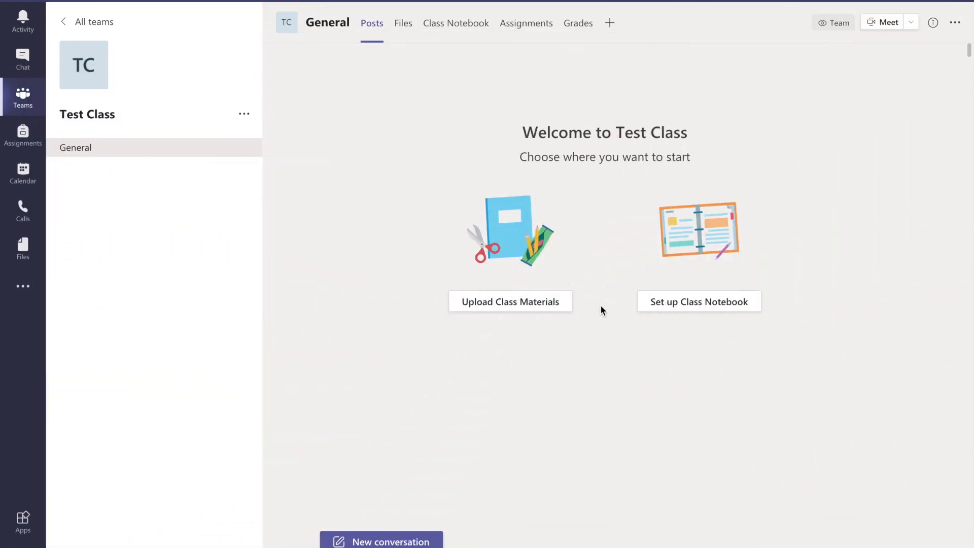
mouse_move(563, 262)
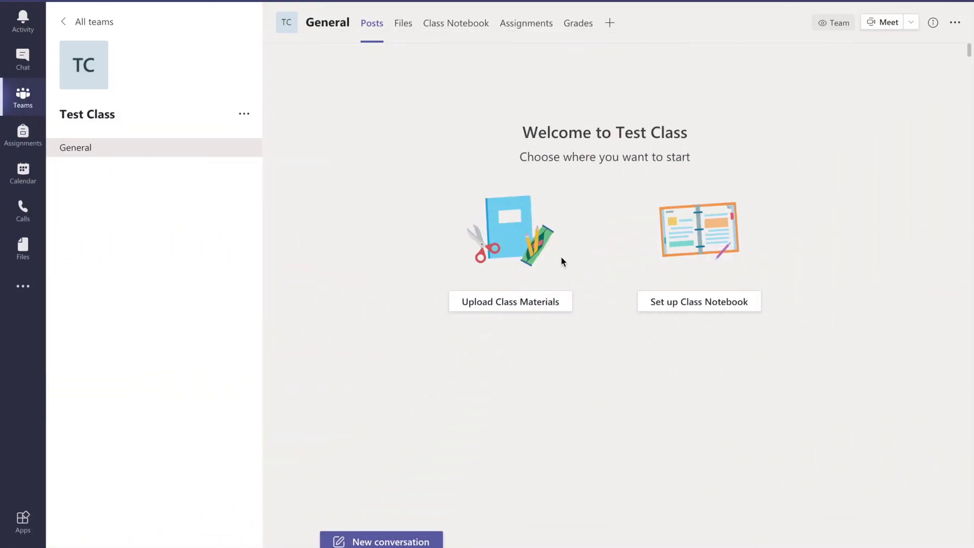
mouse_move(404, 185)
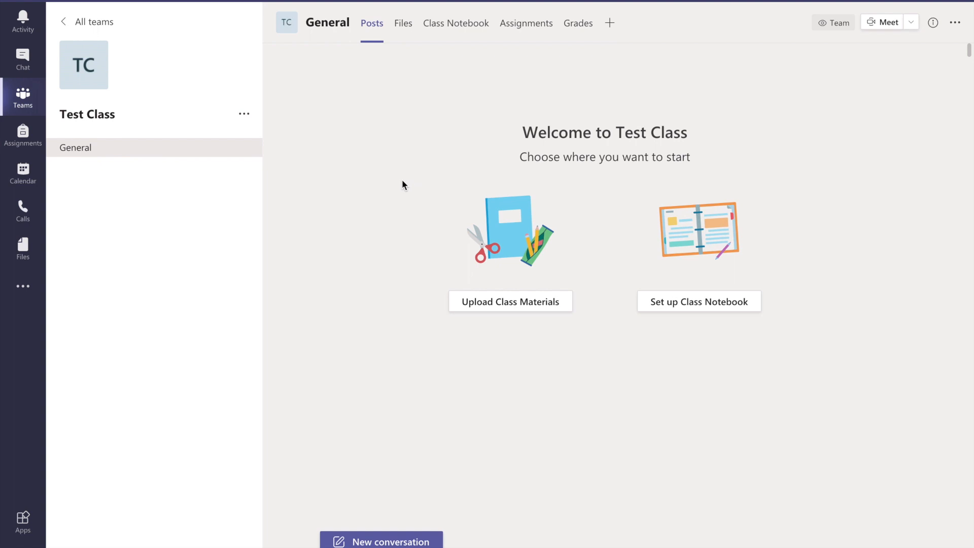
mouse_move(885, 24)
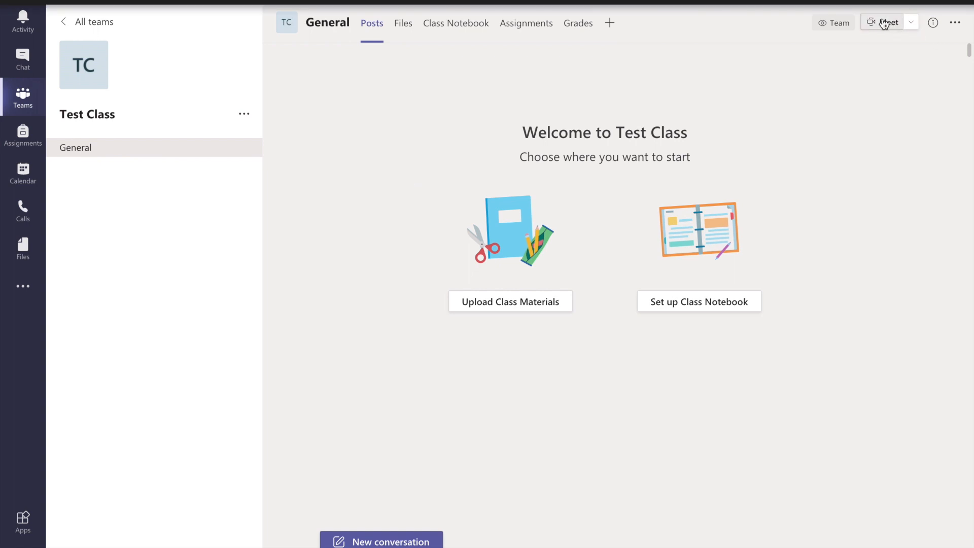
Step: Start a Meet in the Test Class General channel header
click(883, 22)
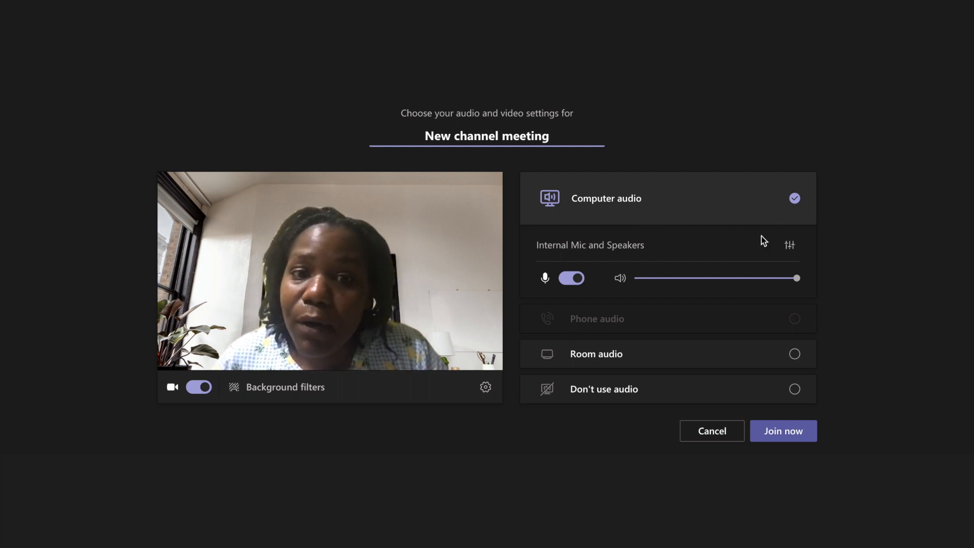
mouse_move(587, 257)
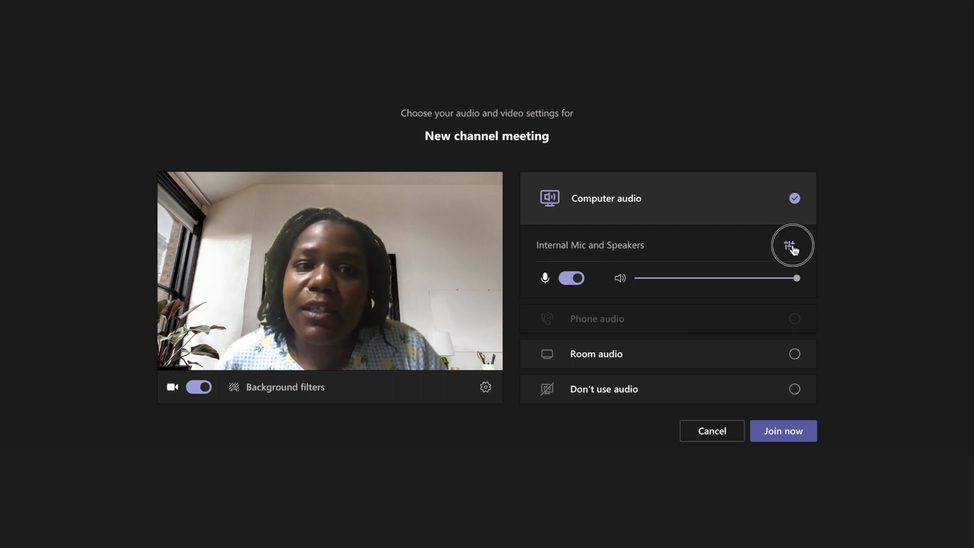
Step: Show the Device settings panel for the pre-join screen's camera and audio devices
click(793, 244)
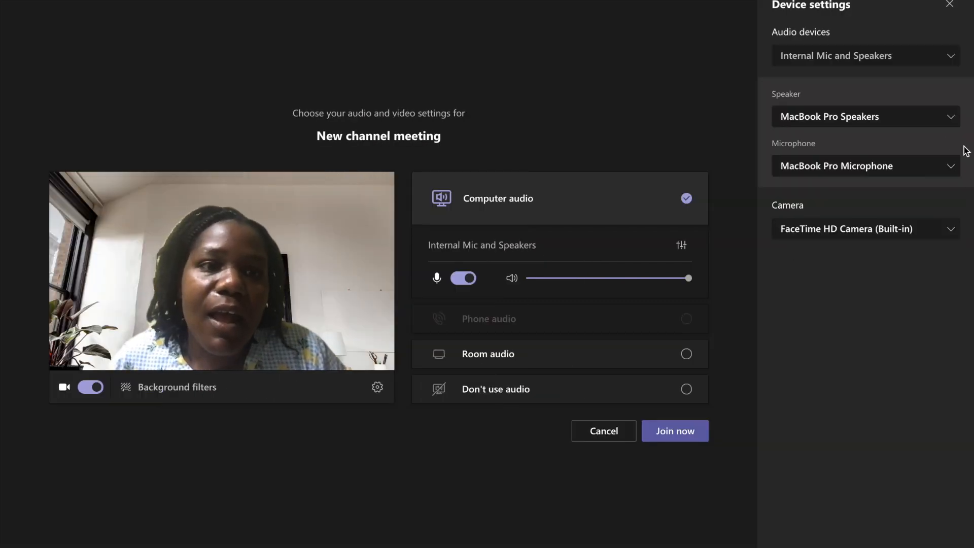
click(866, 229)
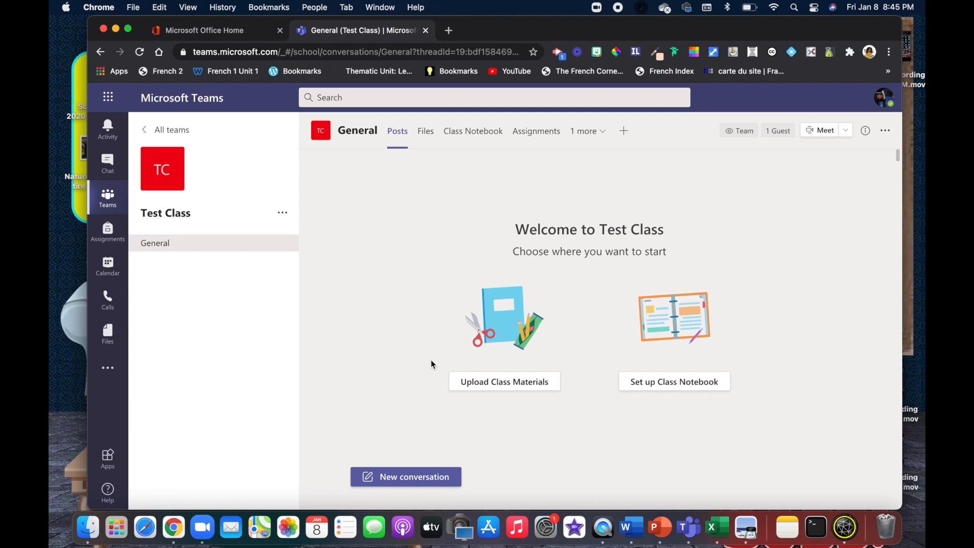
mouse_move(830, 131)
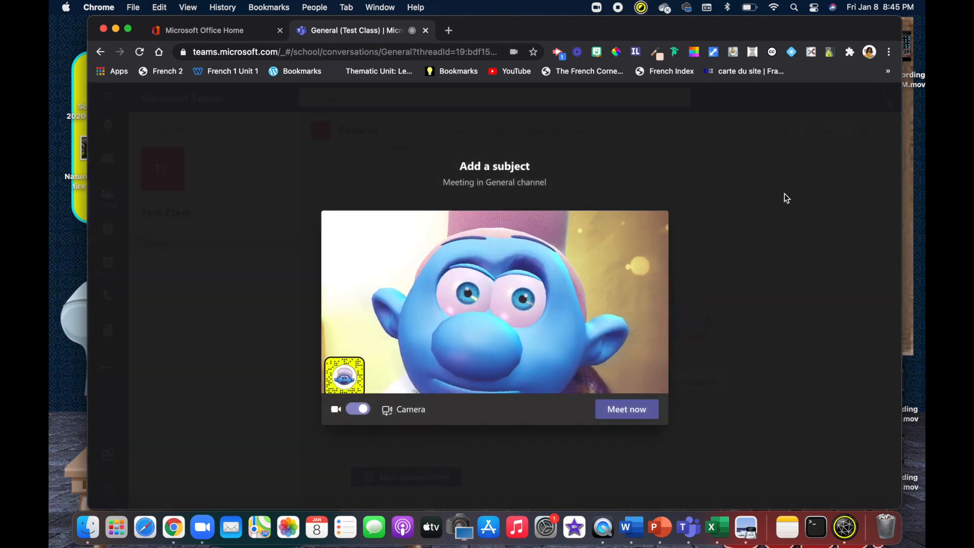
mouse_move(298, 415)
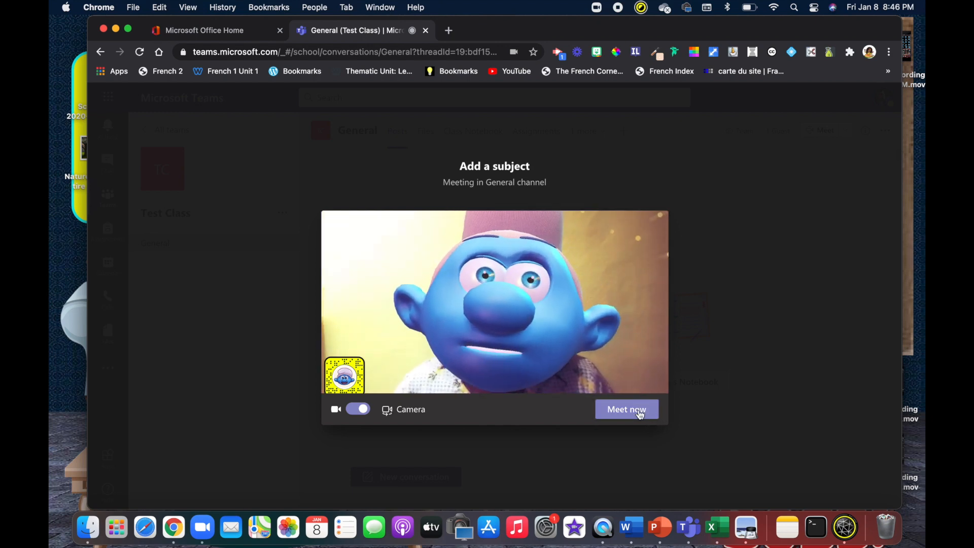
Step: Start the General channel meeting with Meet now, camera showing the cartoon lens
click(627, 409)
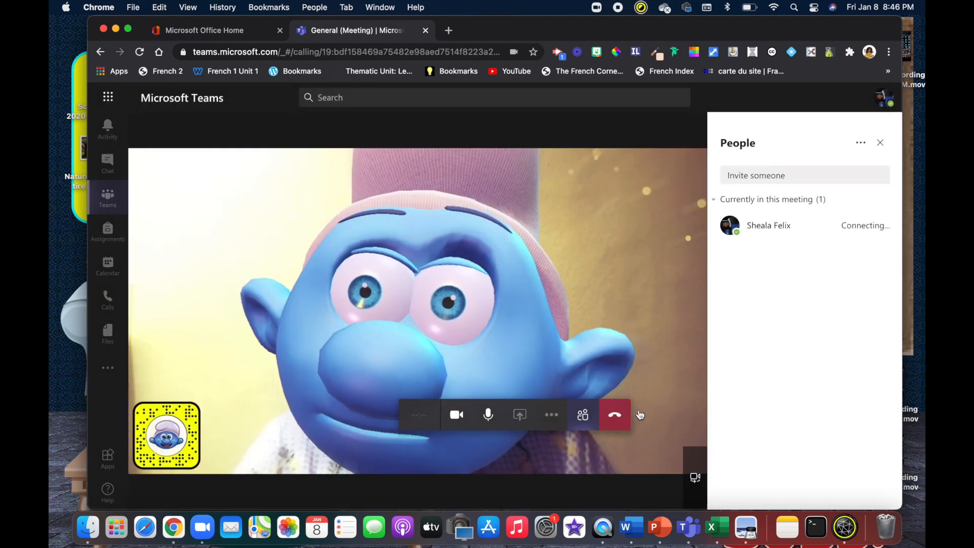